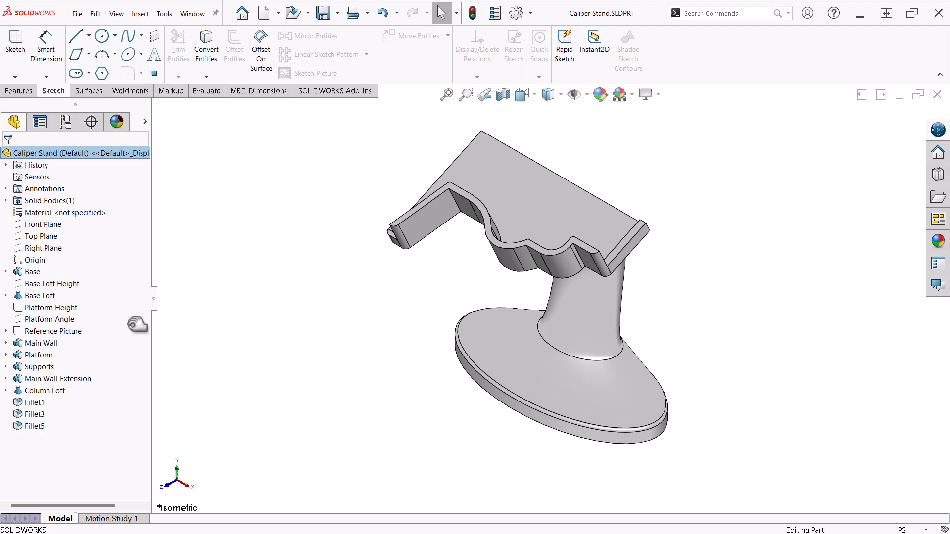
# Step: Roll back to Base to view its dimensions, then forward past the Platform Height and Platform Angle planes
pyautogui.click(32, 272)
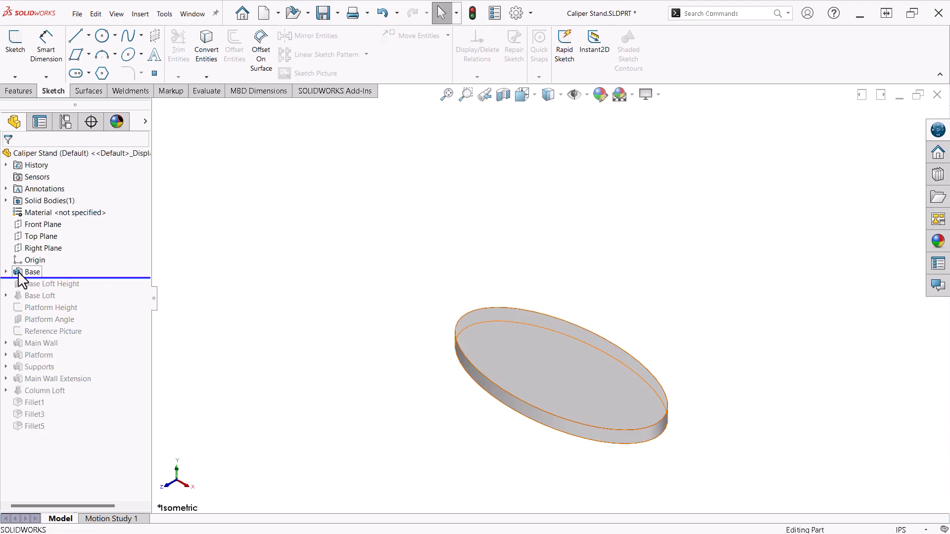
pyautogui.click(32, 271)
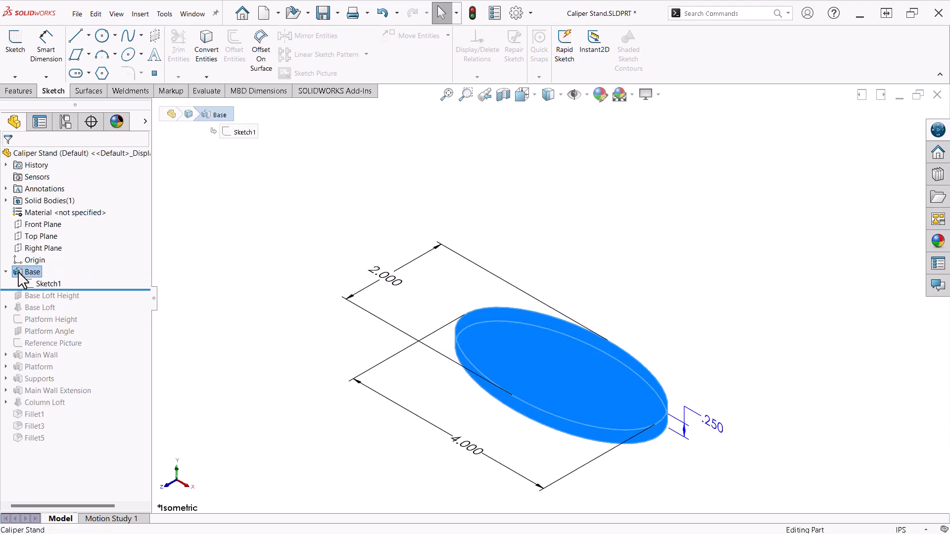
pyautogui.click(6, 272)
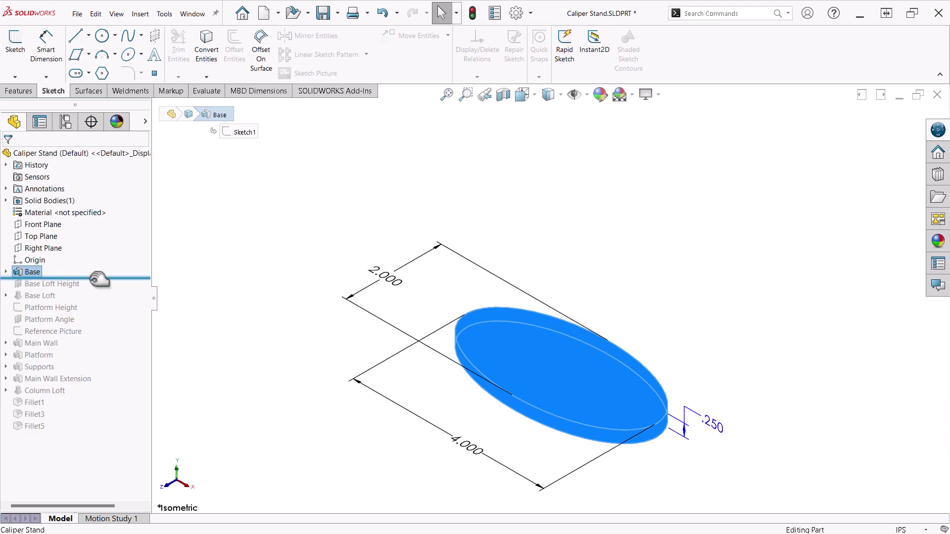
pyautogui.moveTo(106, 285)
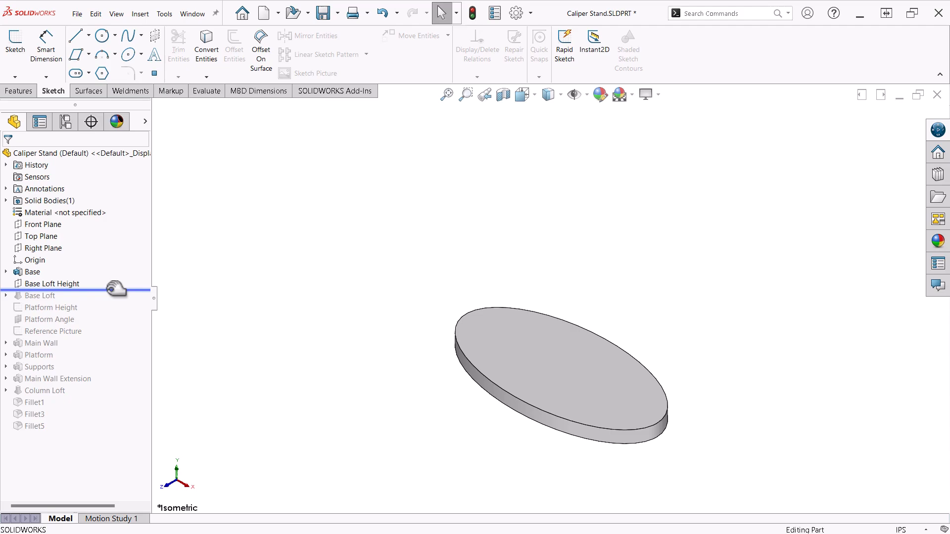
pyautogui.click(51, 283)
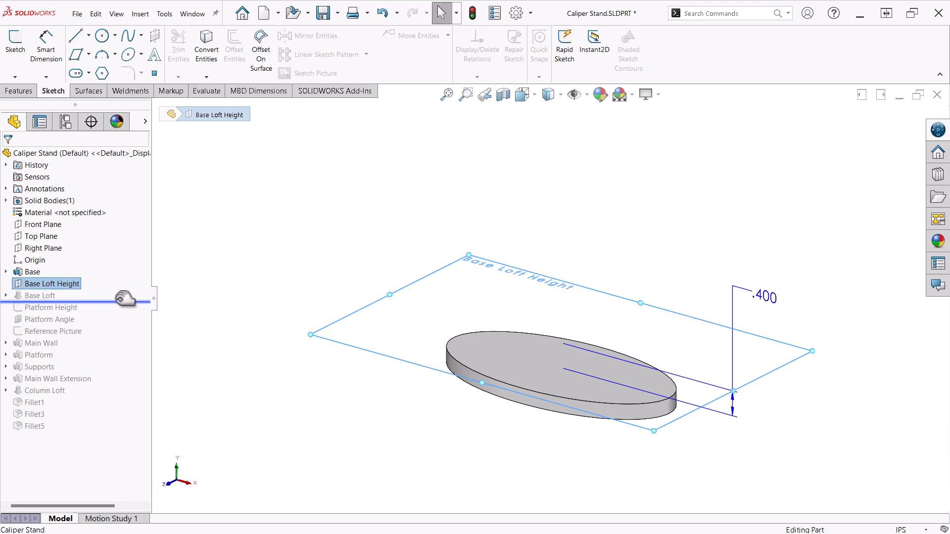
pyautogui.click(41, 296)
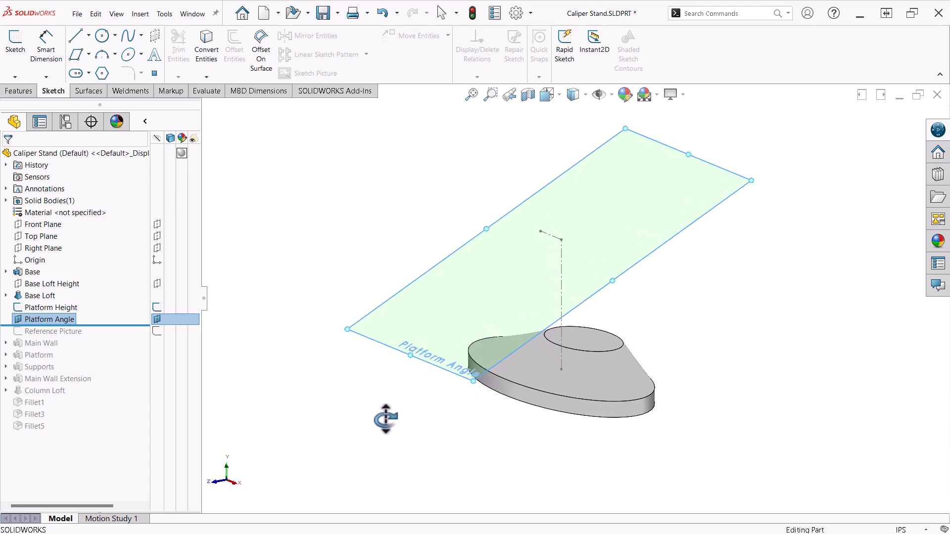
pyautogui.click(50, 307)
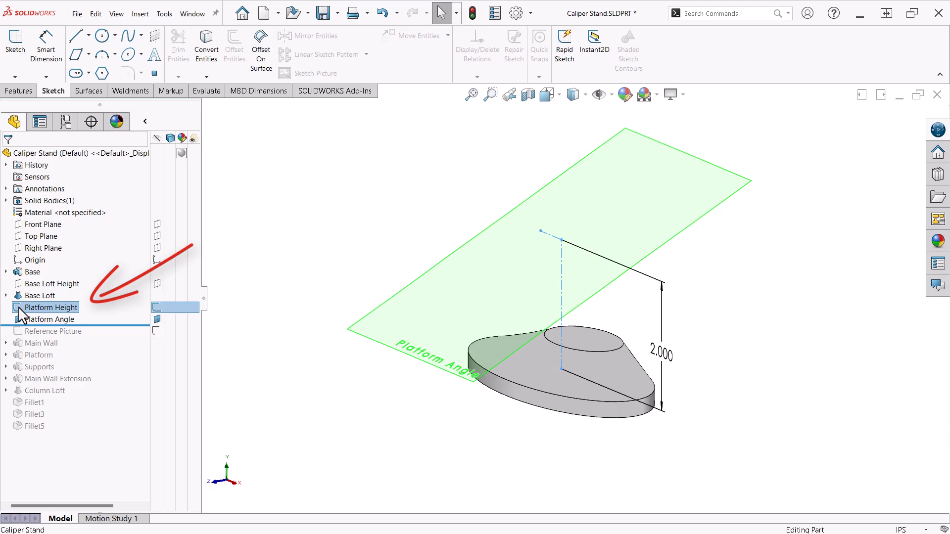
pyautogui.click(49, 319)
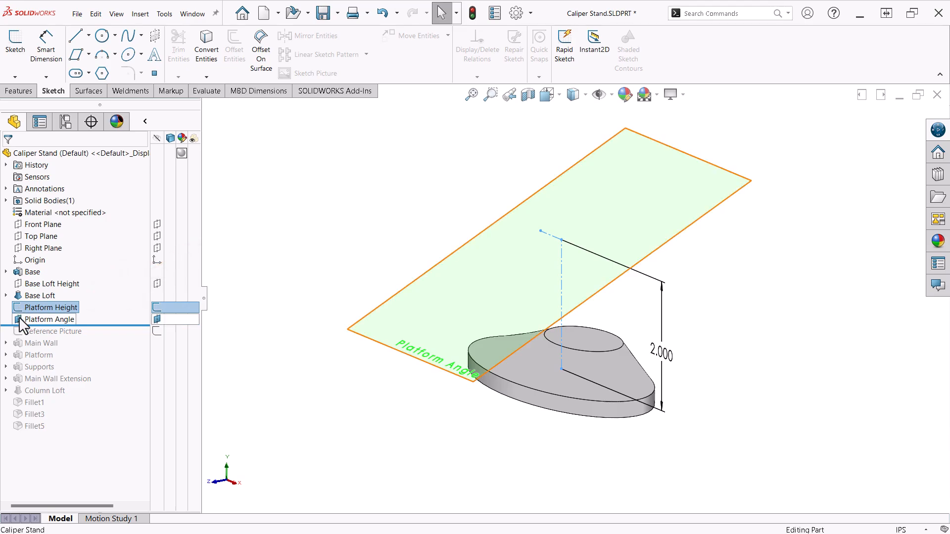
pyautogui.click(50, 319)
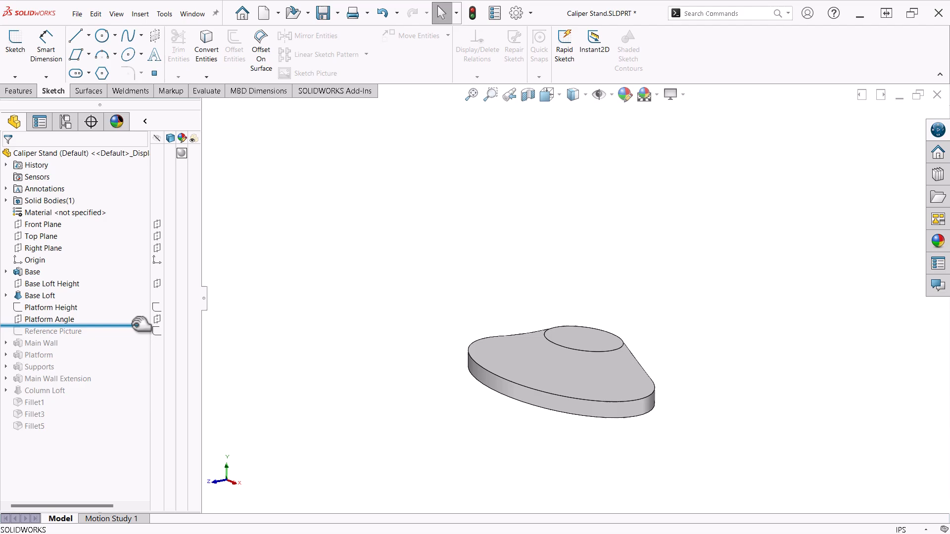
pyautogui.click(76, 153)
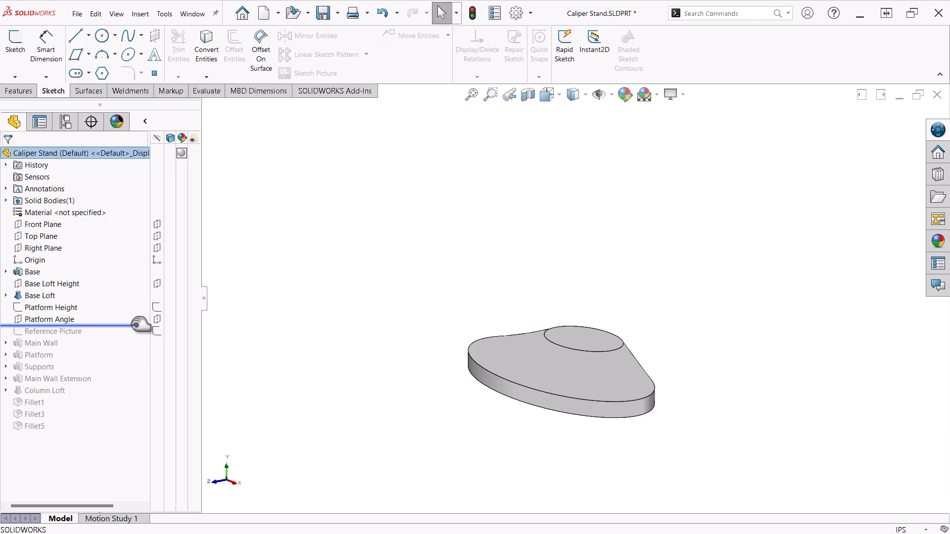
# Step: Roll forward to show the caliper Reference Picture, then add the Main Wall body
pyautogui.click(52, 331)
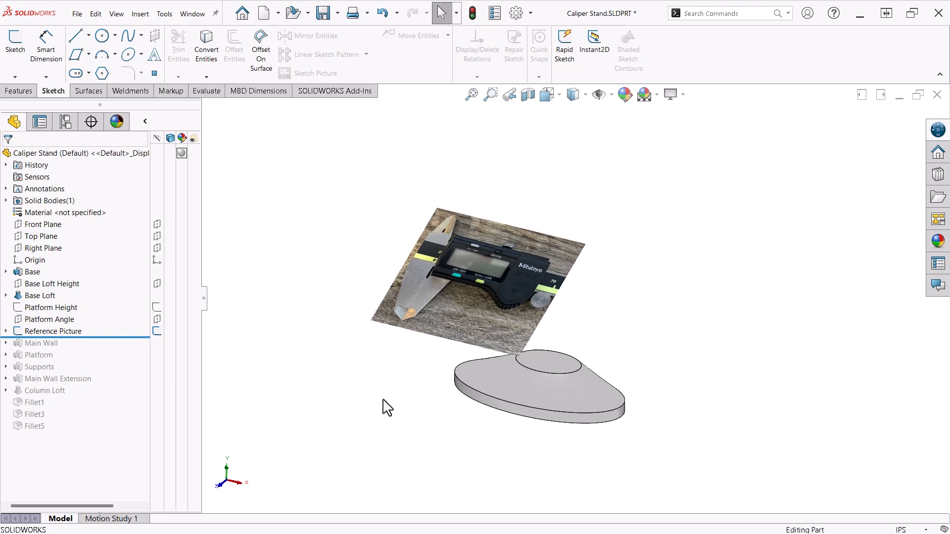
pyautogui.moveTo(115, 346)
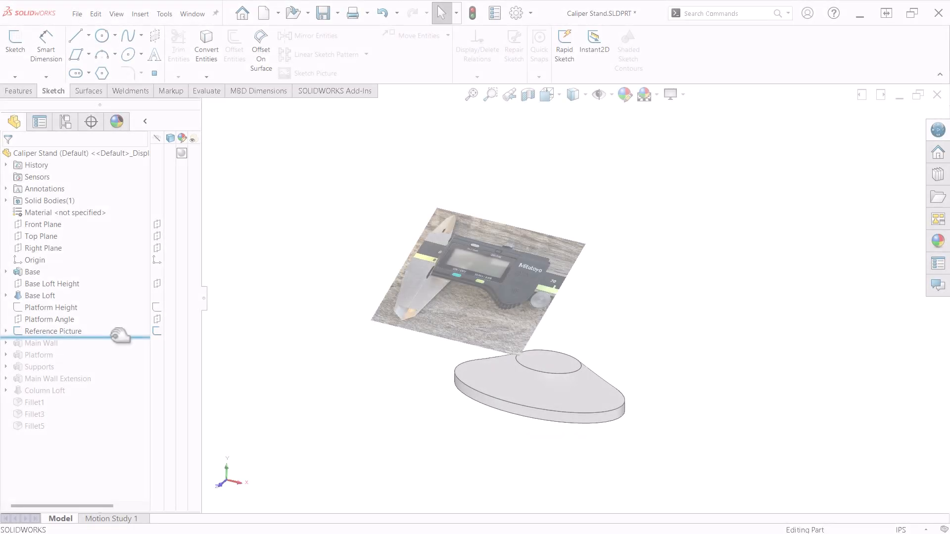
pyautogui.click(42, 342)
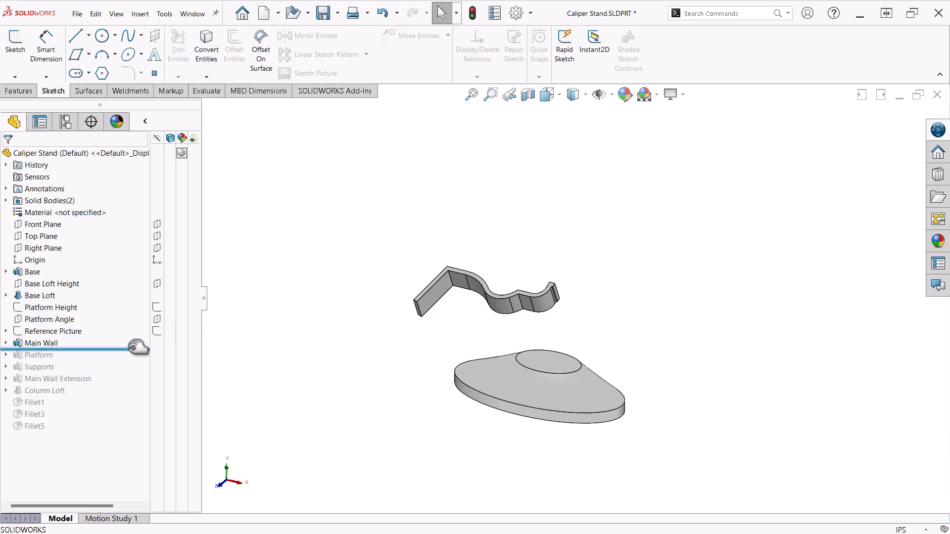
# Step: Roll forward through the platform and supports to the end of the tree, then select Base Loft Height
pyautogui.click(39, 355)
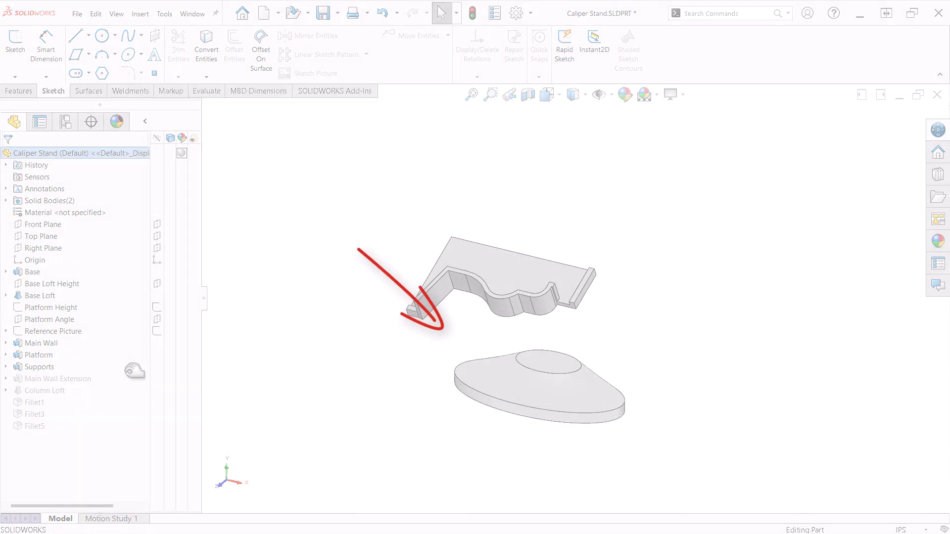
pyautogui.click(58, 378)
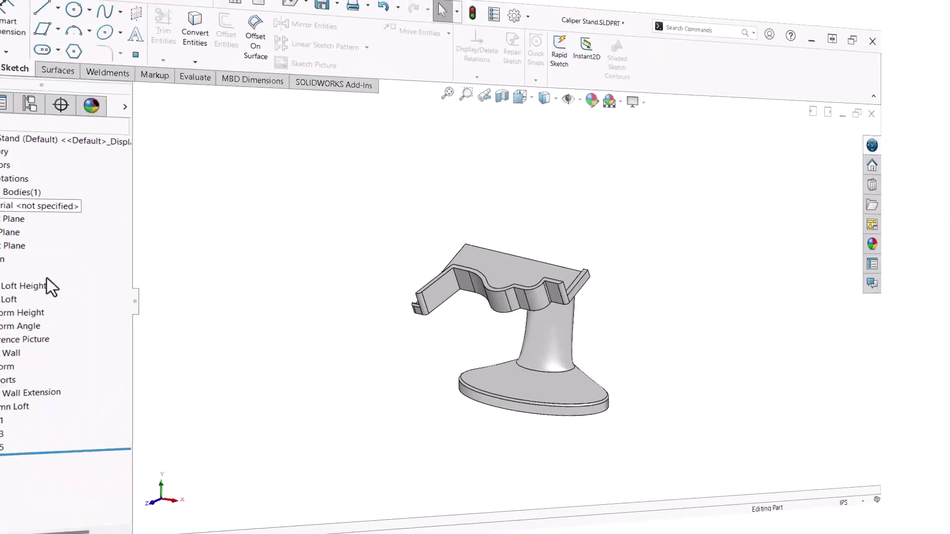
pyautogui.click(52, 284)
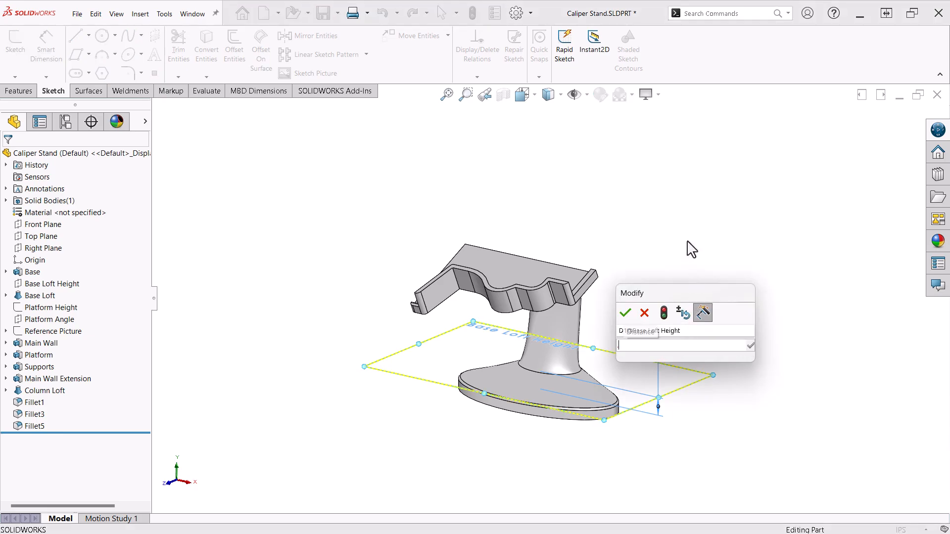
# Step: Set Base Loft Height to 0.600, rebuild, then revert the change
pyautogui.click(625, 313)
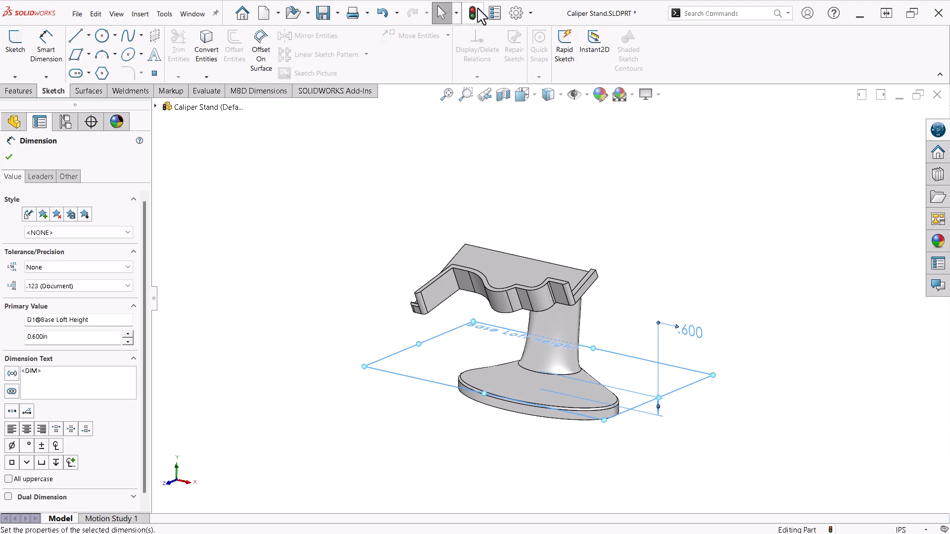
pyautogui.click(7, 157)
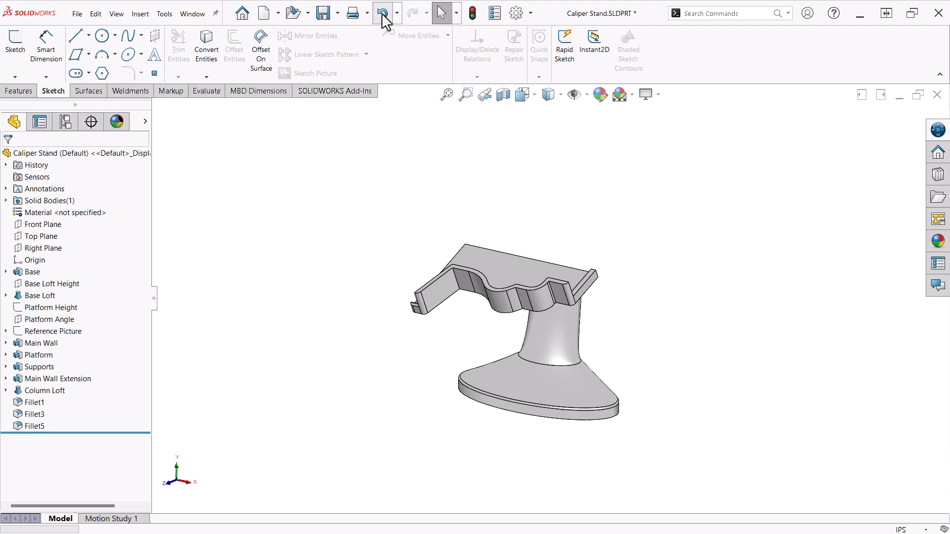
pyautogui.click(50, 307)
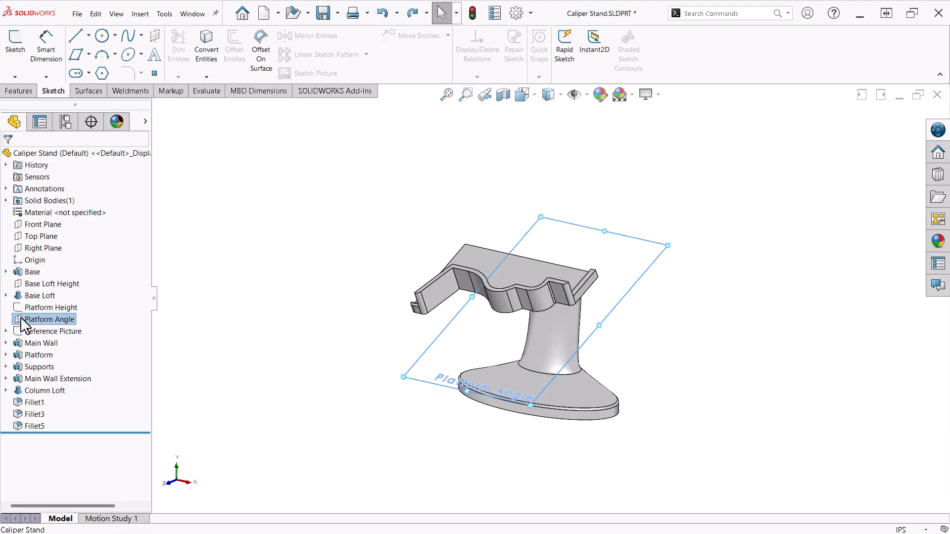
# Step: Change the Platform Angle plane's 155° tilt angle and rebuild the model
pyautogui.doubleClick(45, 320)
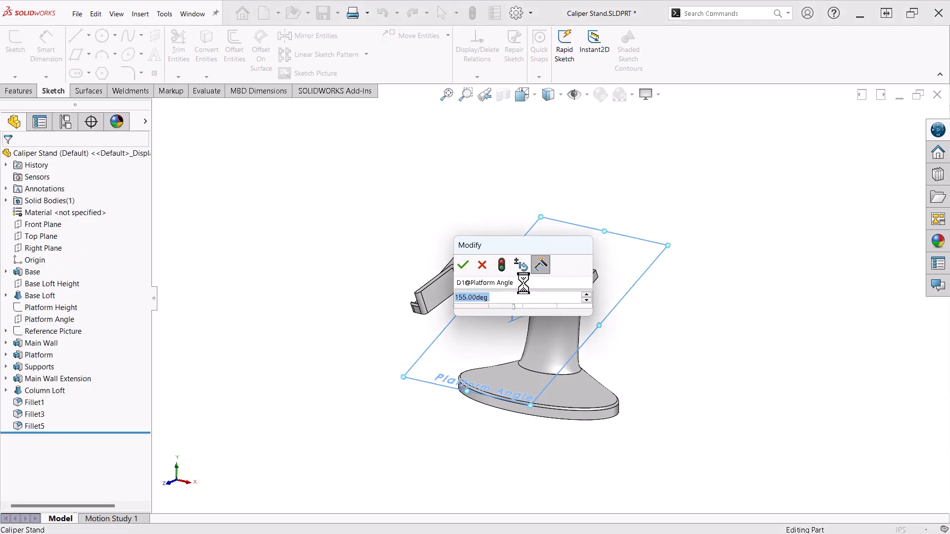
pyautogui.click(462, 265)
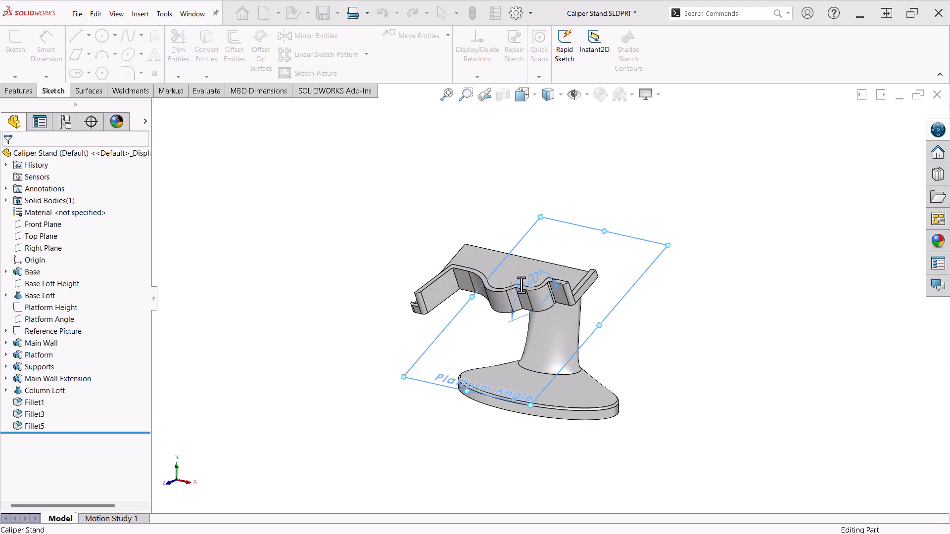
pyautogui.click(51, 319)
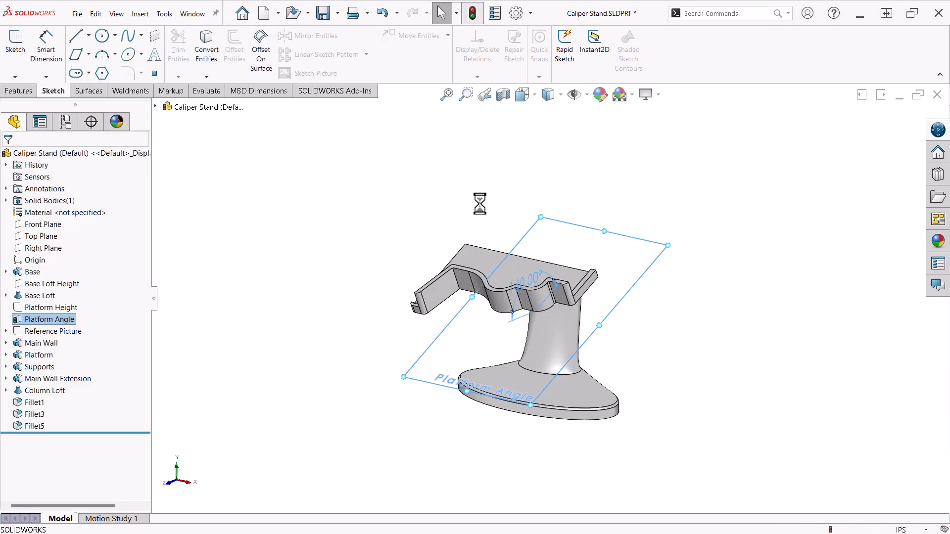